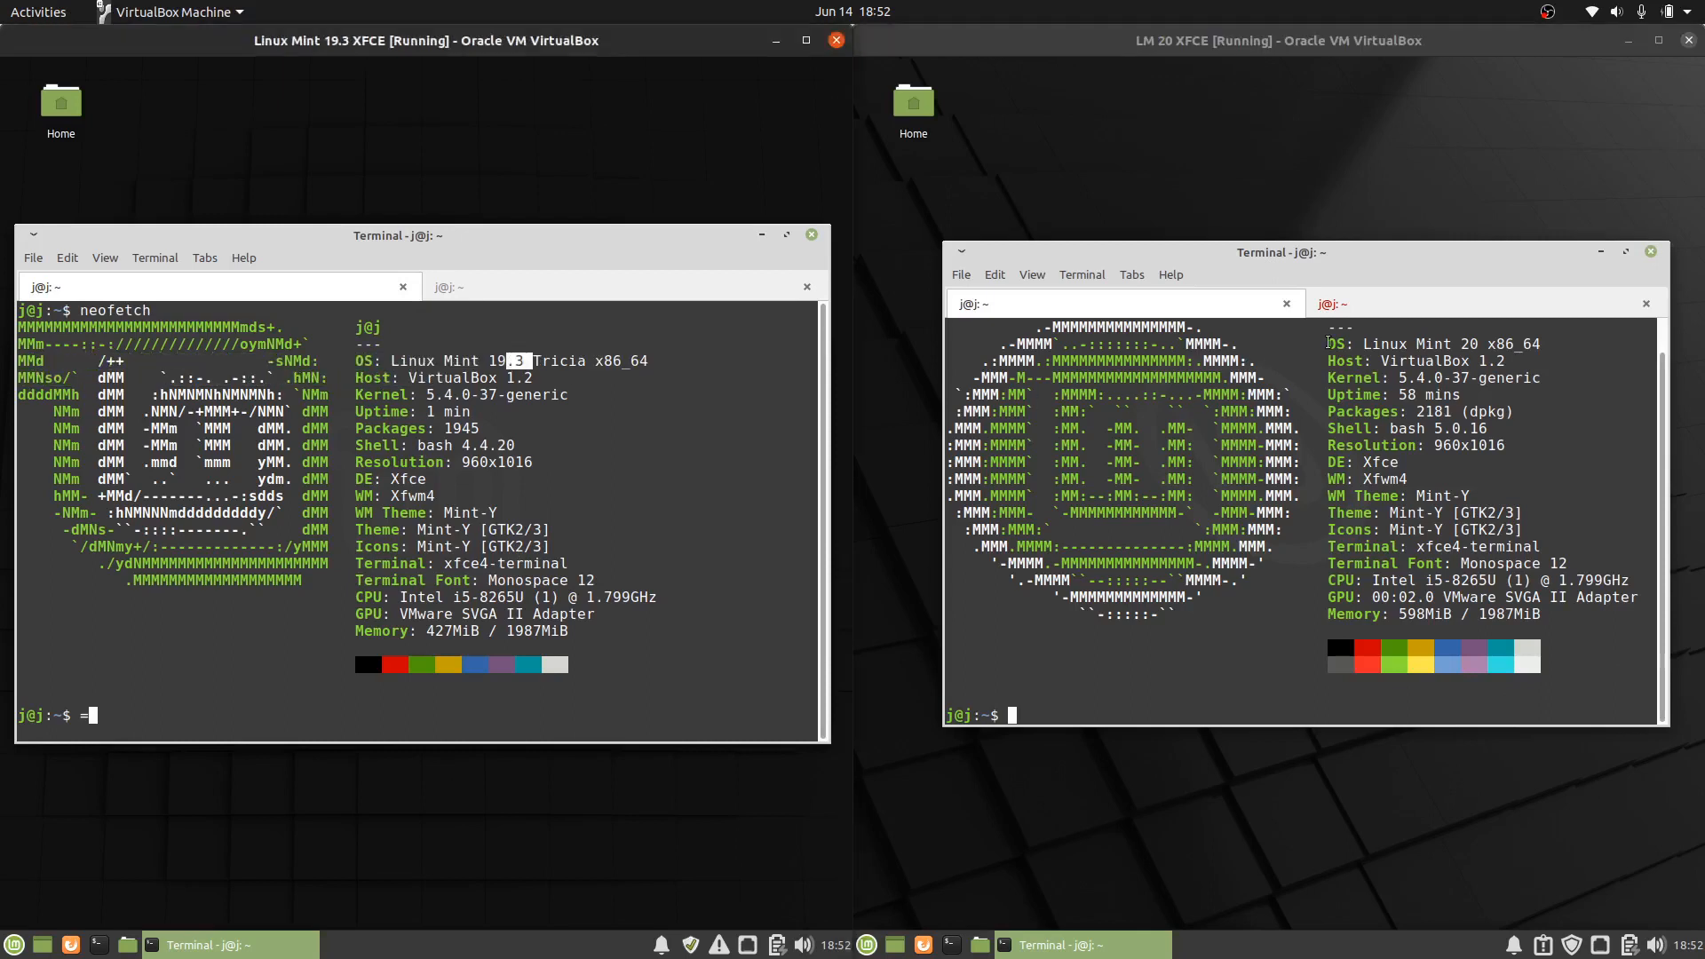
Step: Highlight the Linux Mint 20 version number in the neofetch output
{"action": "double_click", "coordinate": [1468, 343]}
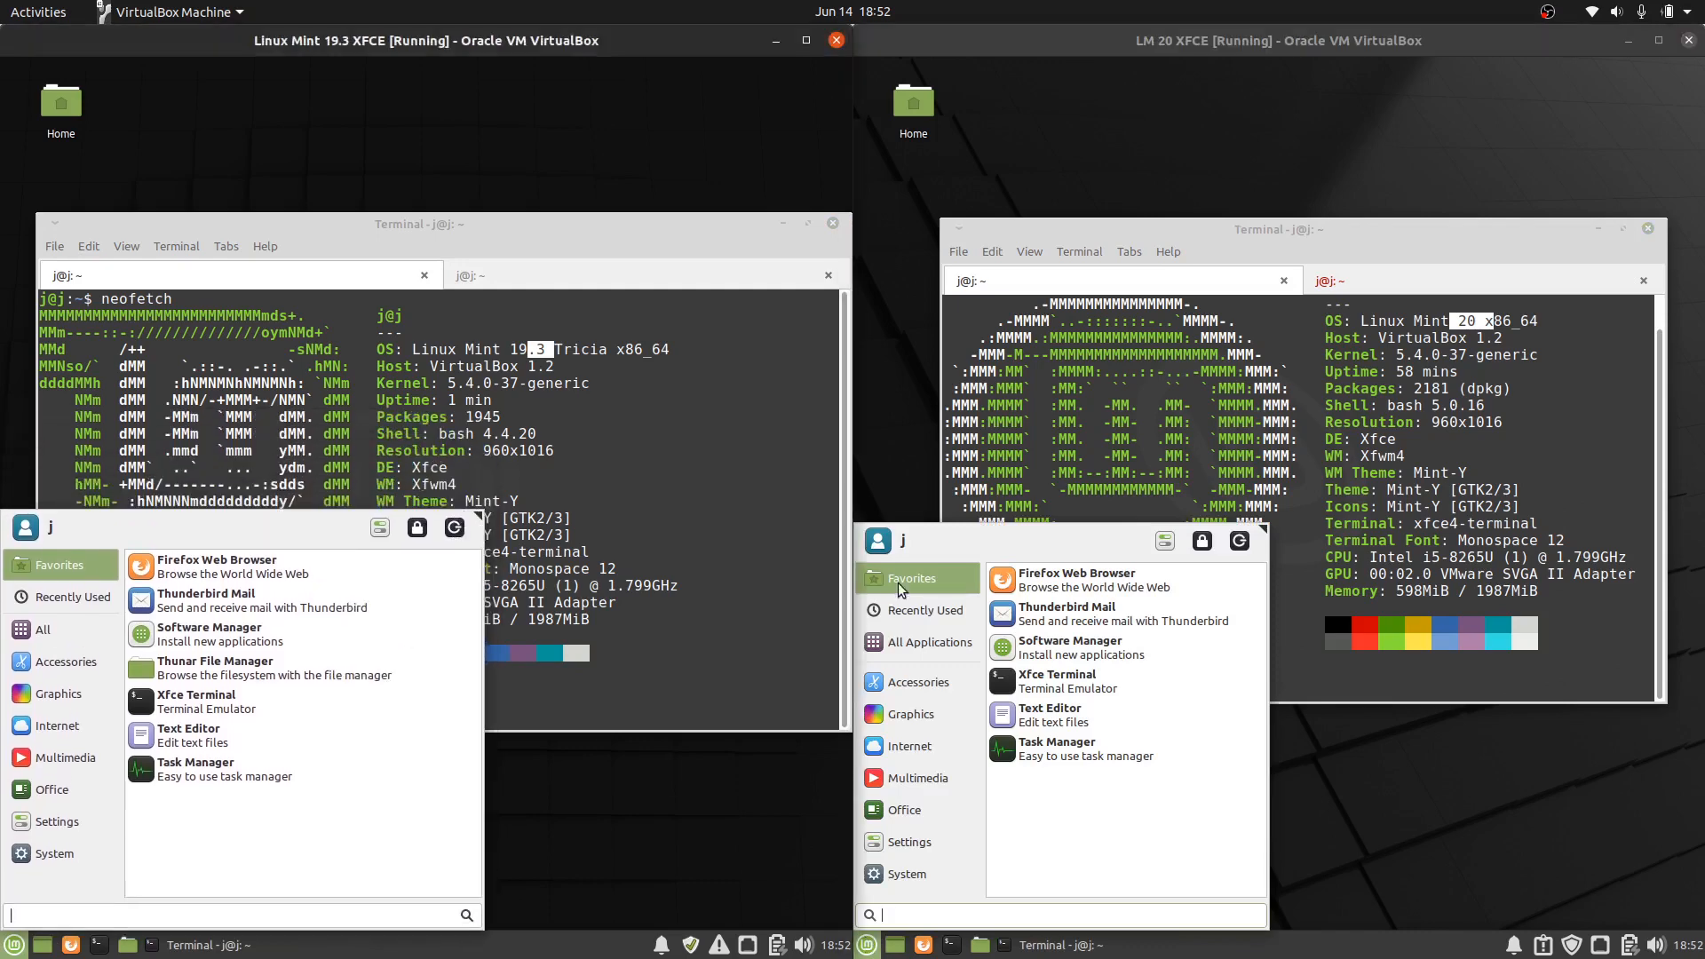
Step: Launch Thunar in both VMs, move the Mint 19.3 window lower and check Help > About
{"action": "left_click", "coordinate": [925, 570]}
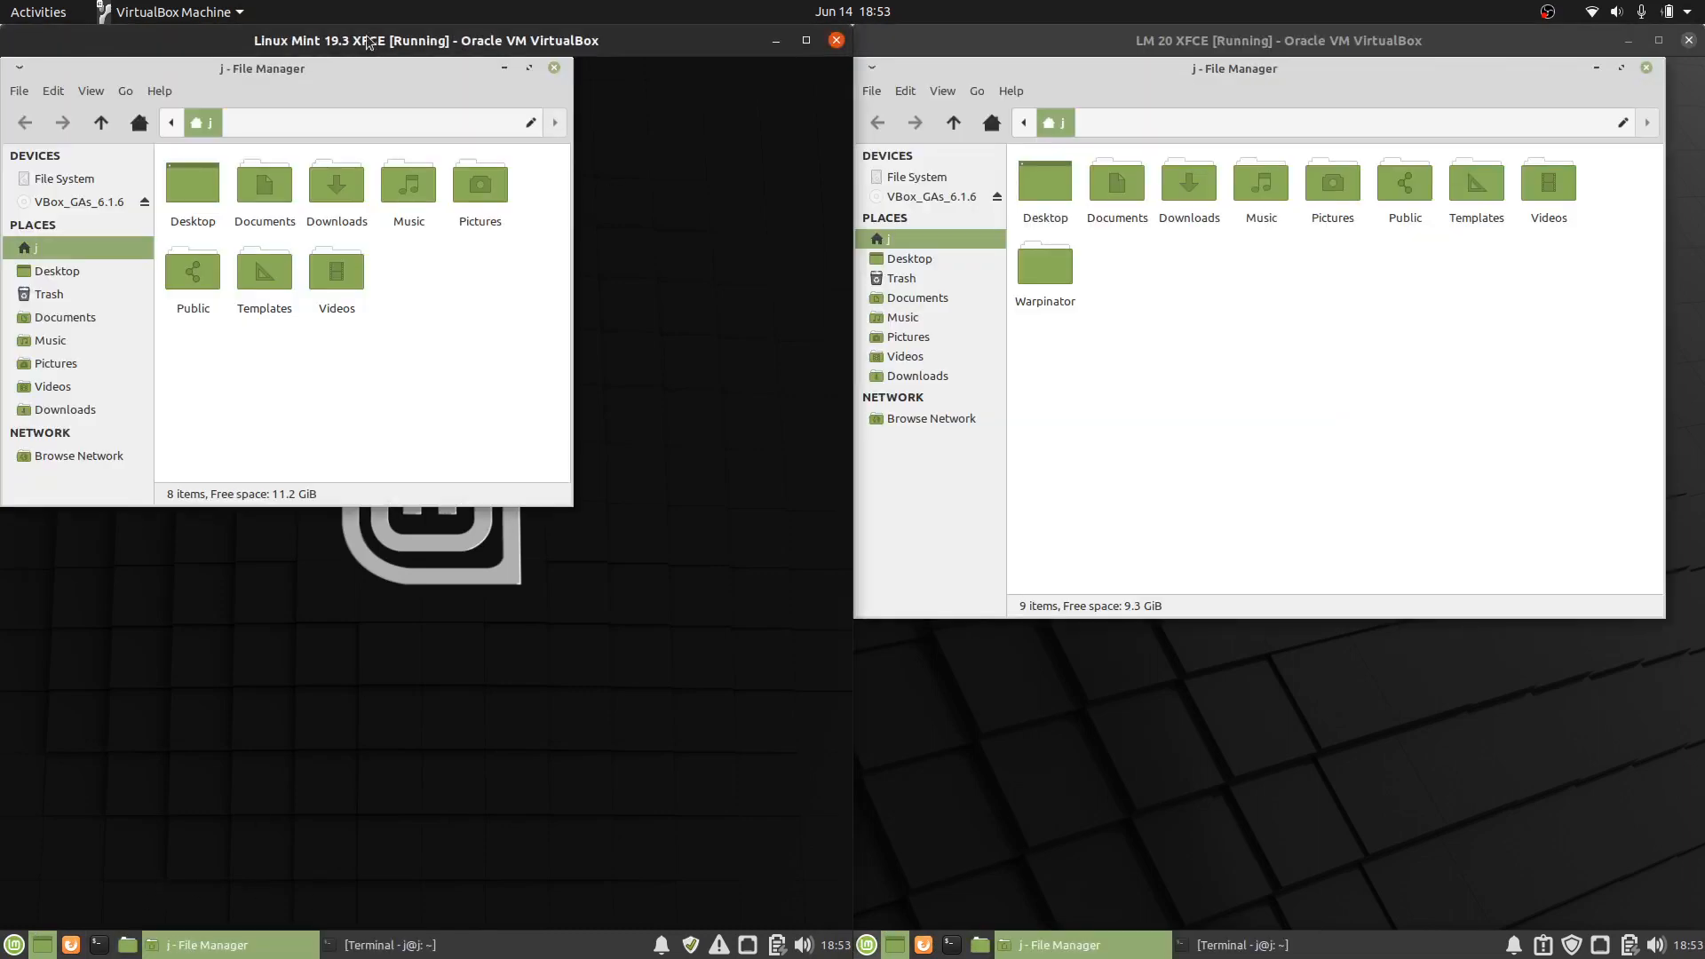
{"action": "left_click_drag", "start_coordinate": [261, 67], "coordinate": [363, 144]}
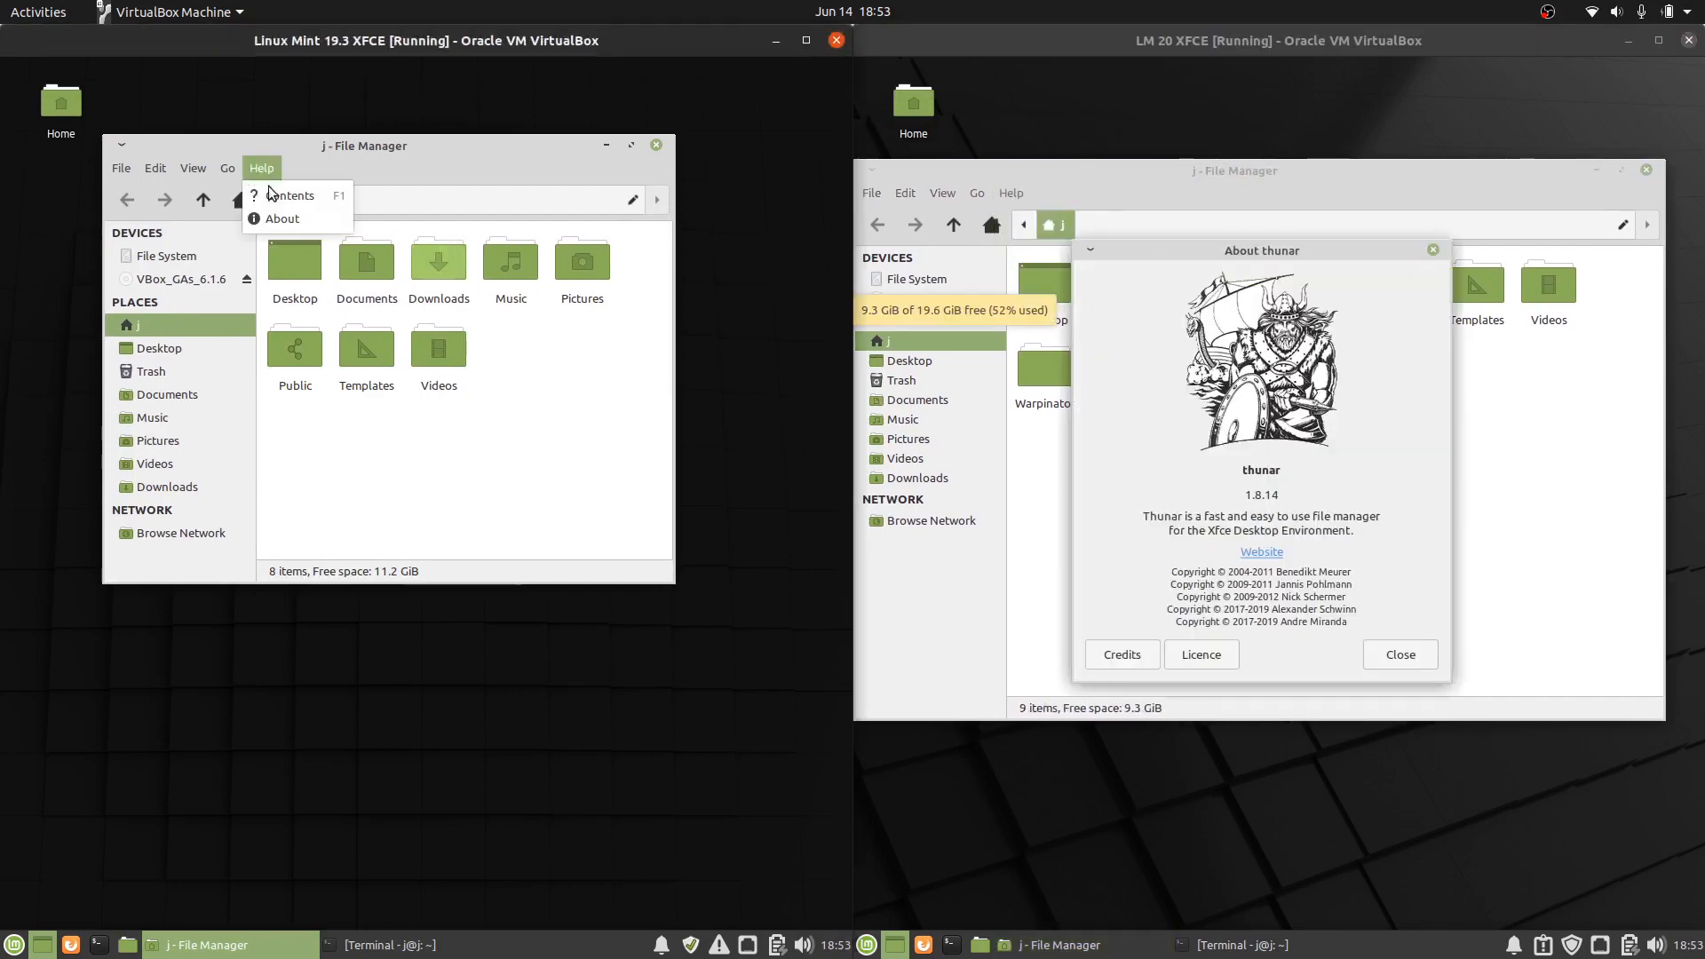
{"action": "left_click", "coordinate": [281, 218]}
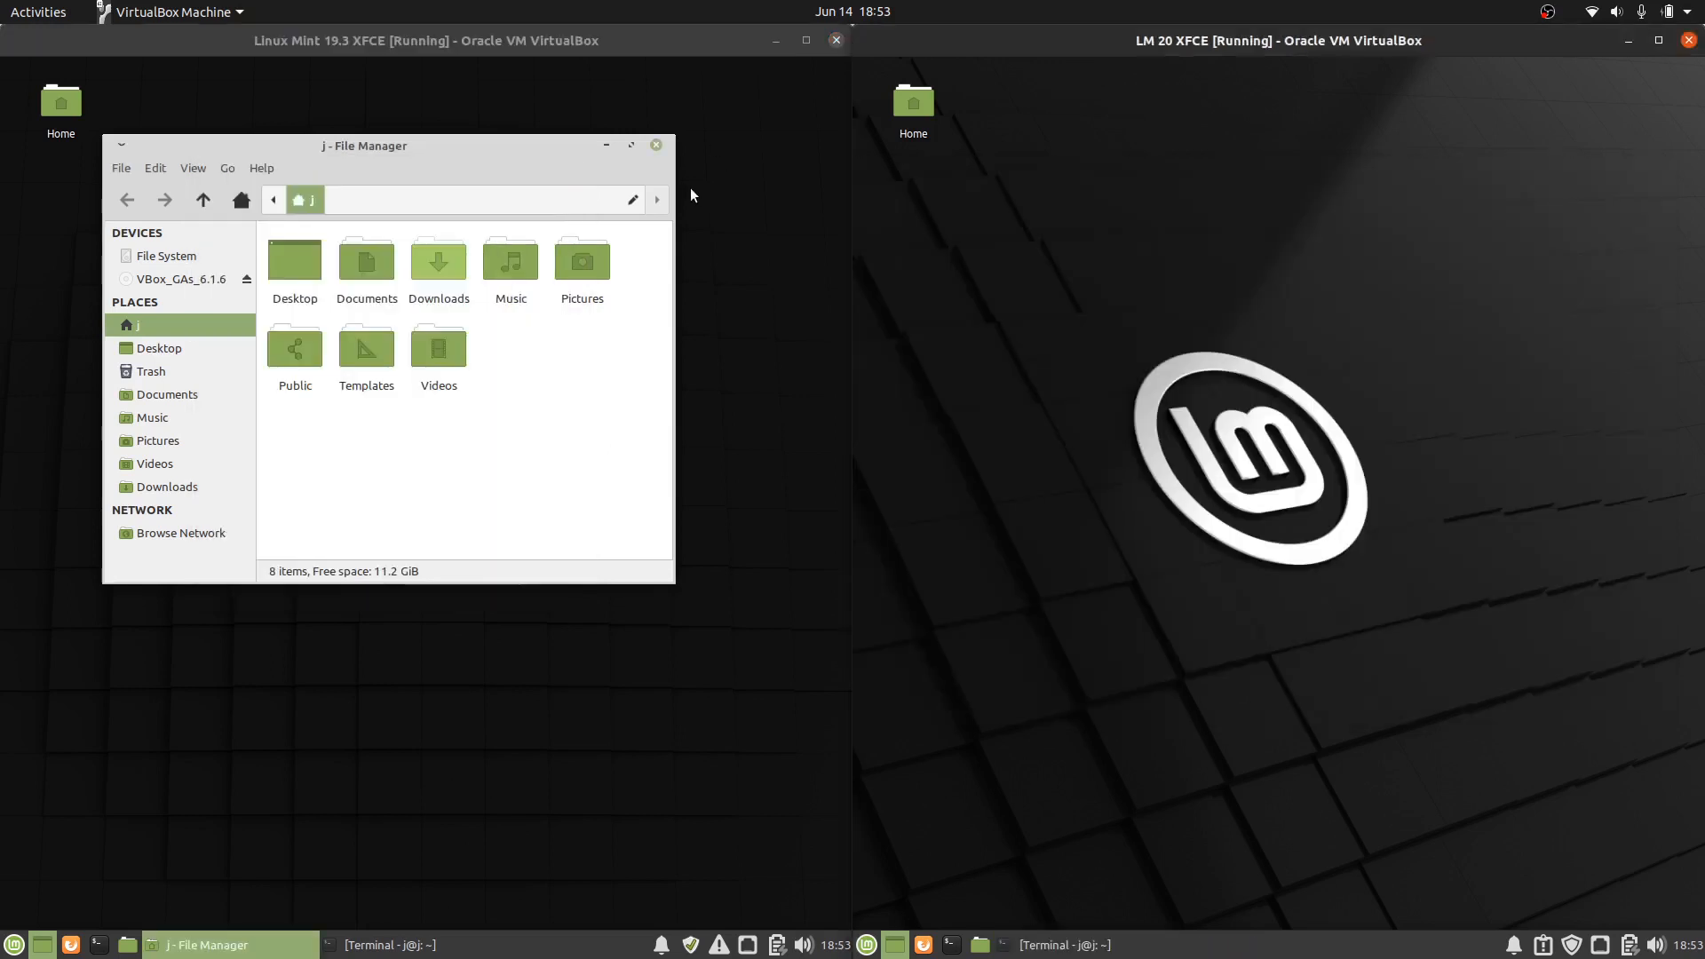
Step: Close the Mint 19.3 Thunar window
{"action": "left_click", "coordinate": [654, 144]}
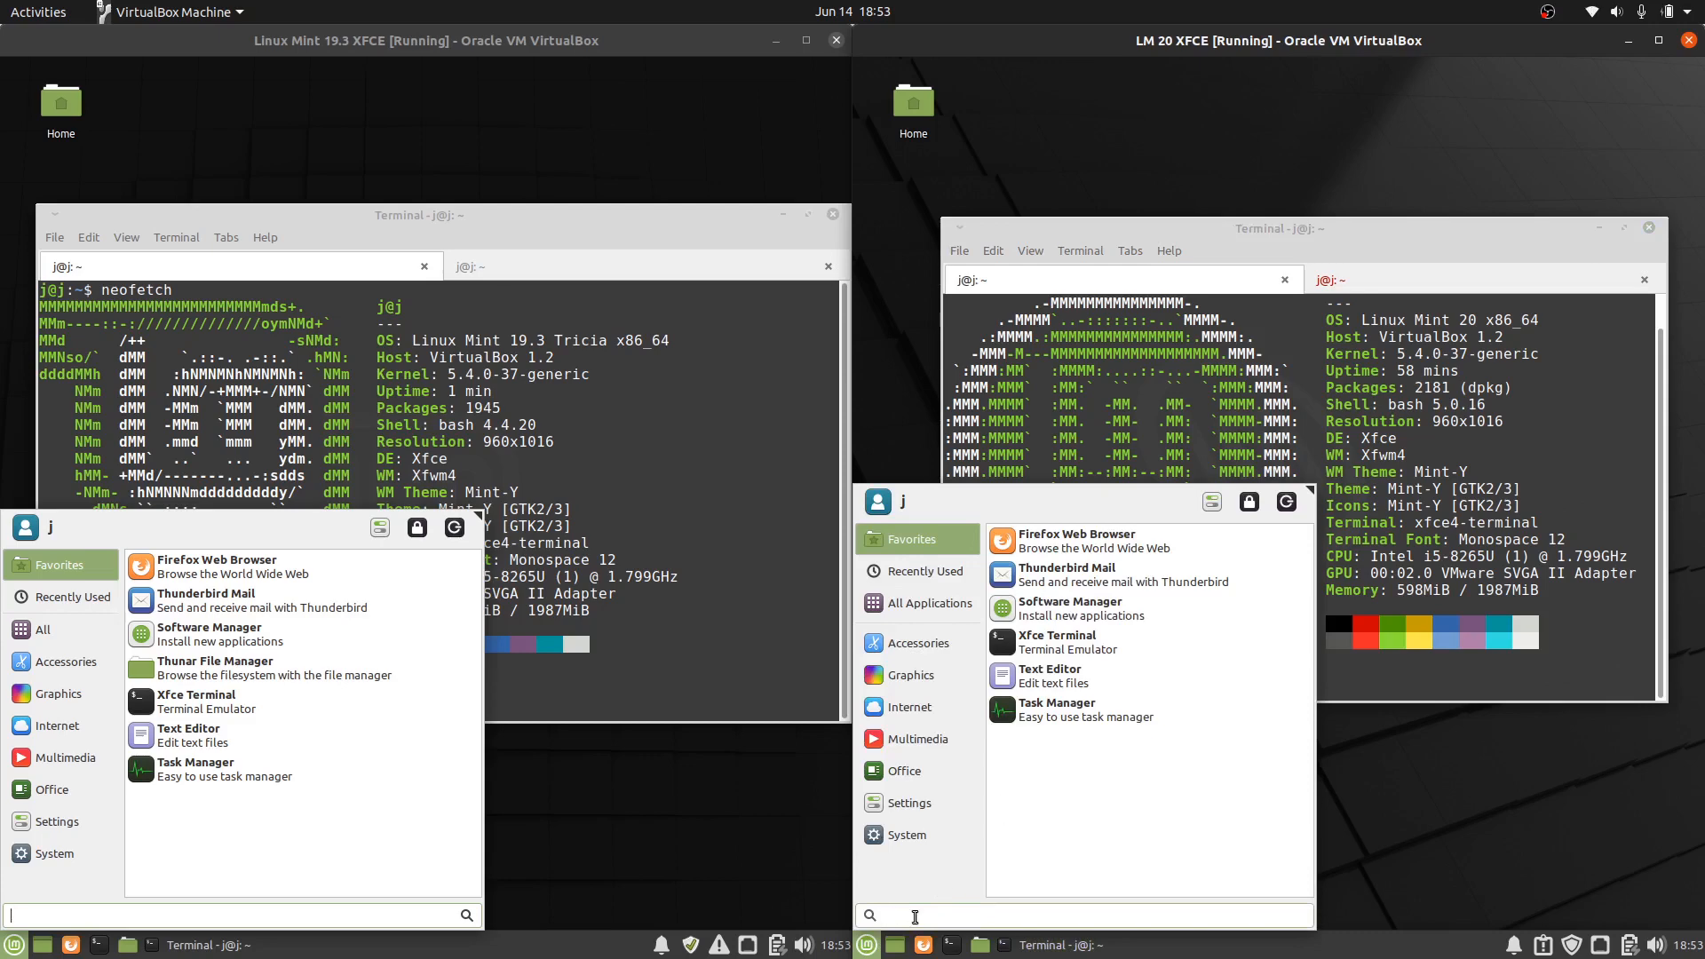
{"action": "type", "text": "warp"}
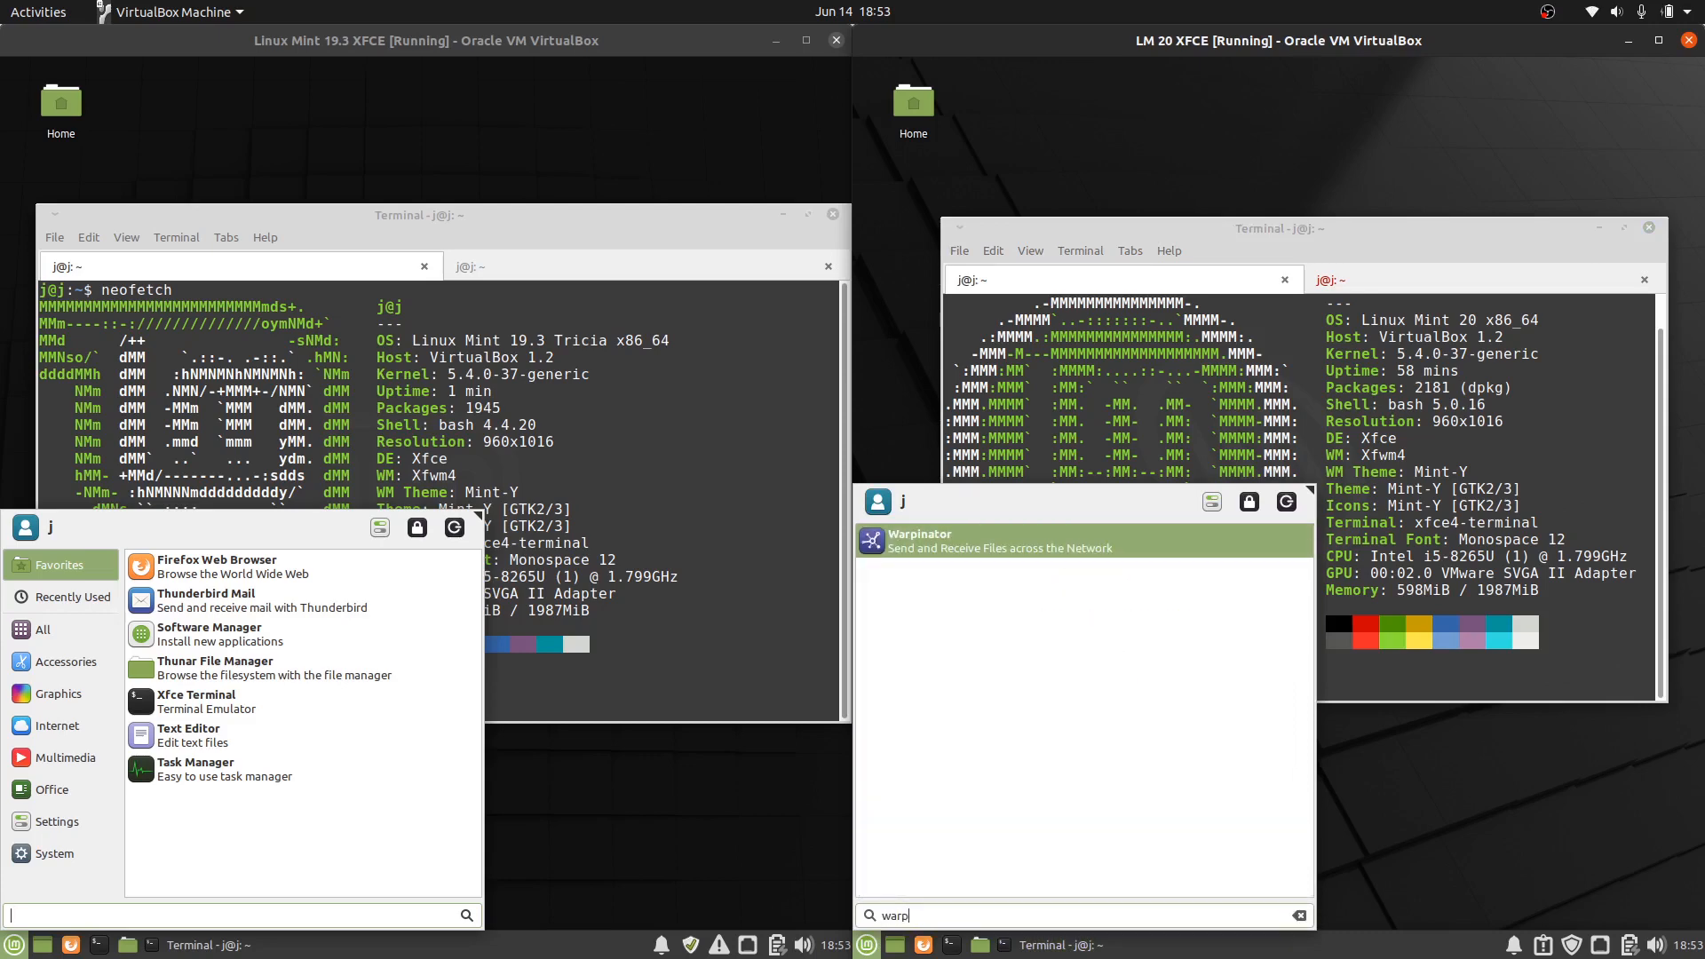
{"action": "mouse_move", "coordinate": [1012, 540]}
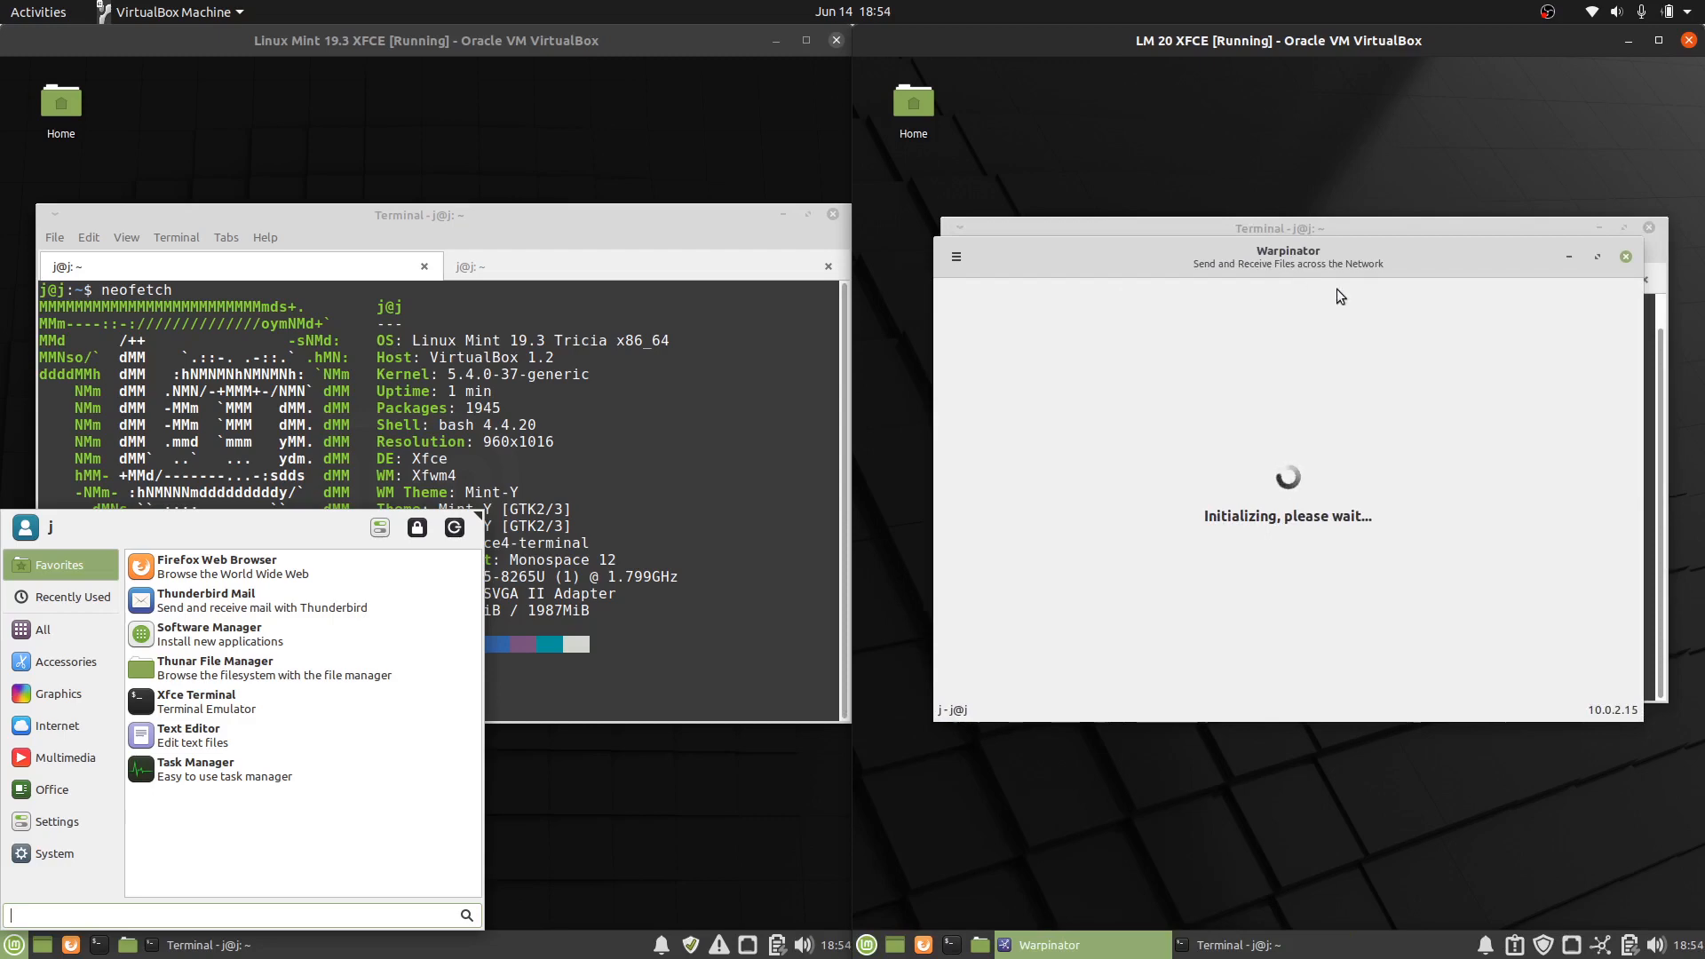
{"action": "mouse_move", "coordinate": [1372, 279]}
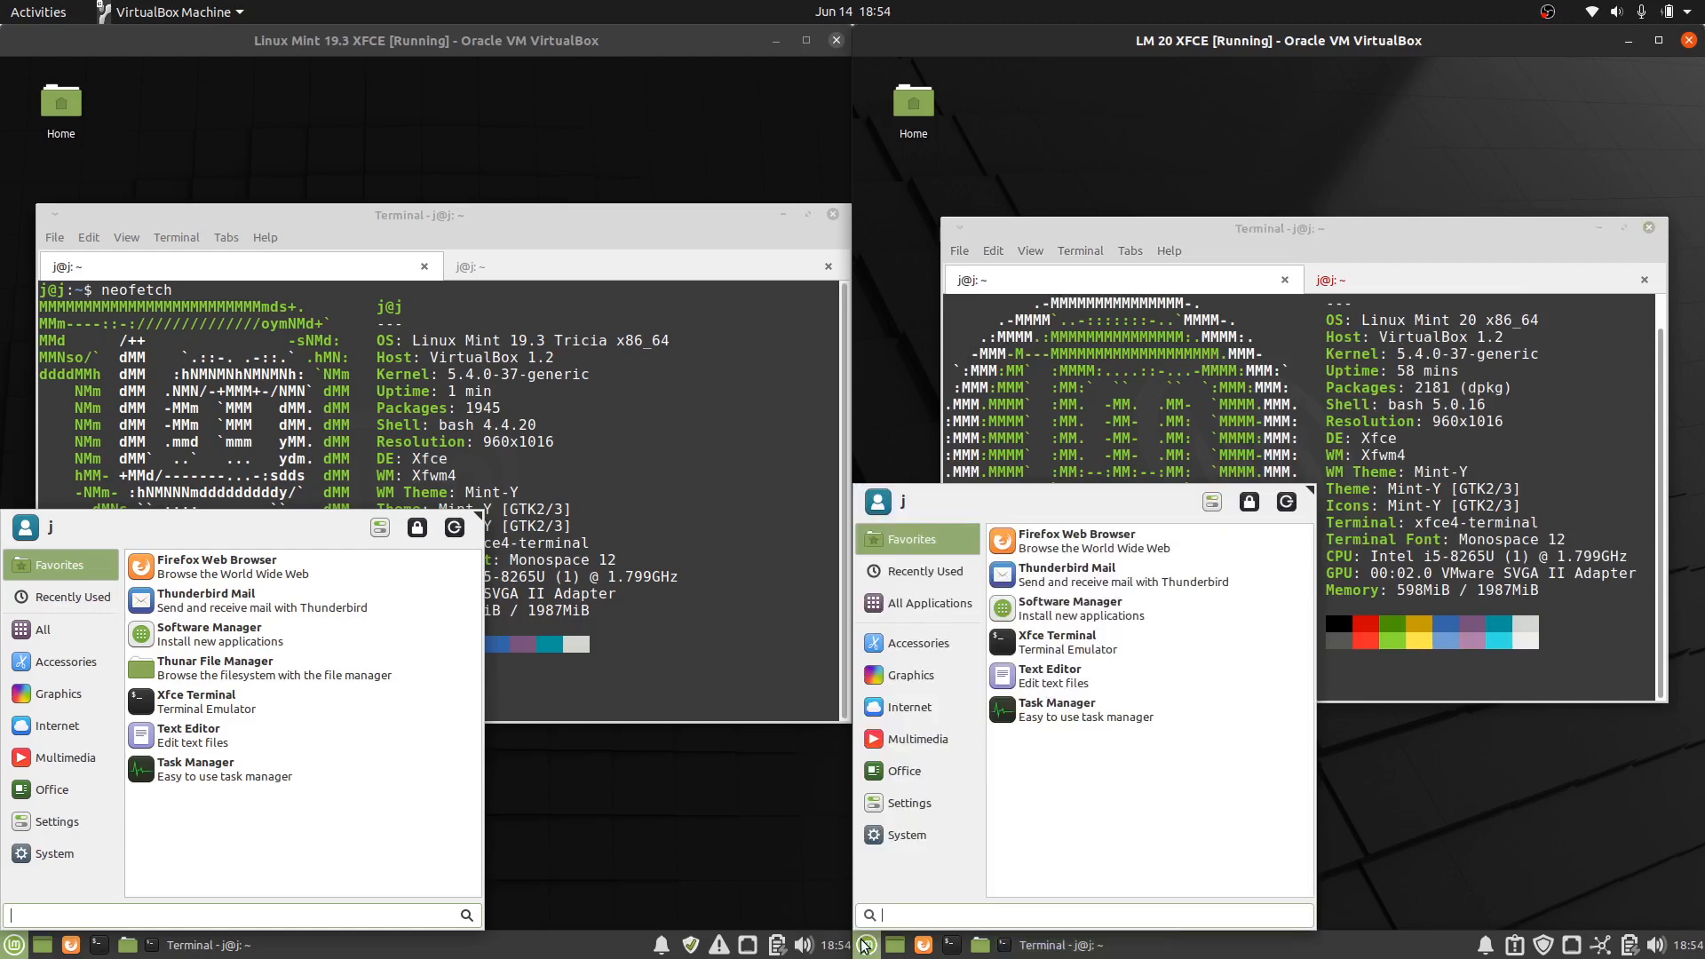
Step: Search the Mint 20 Whisker Menu for 'graph' and then 'driver'
{"action": "type", "text": "graphic"}
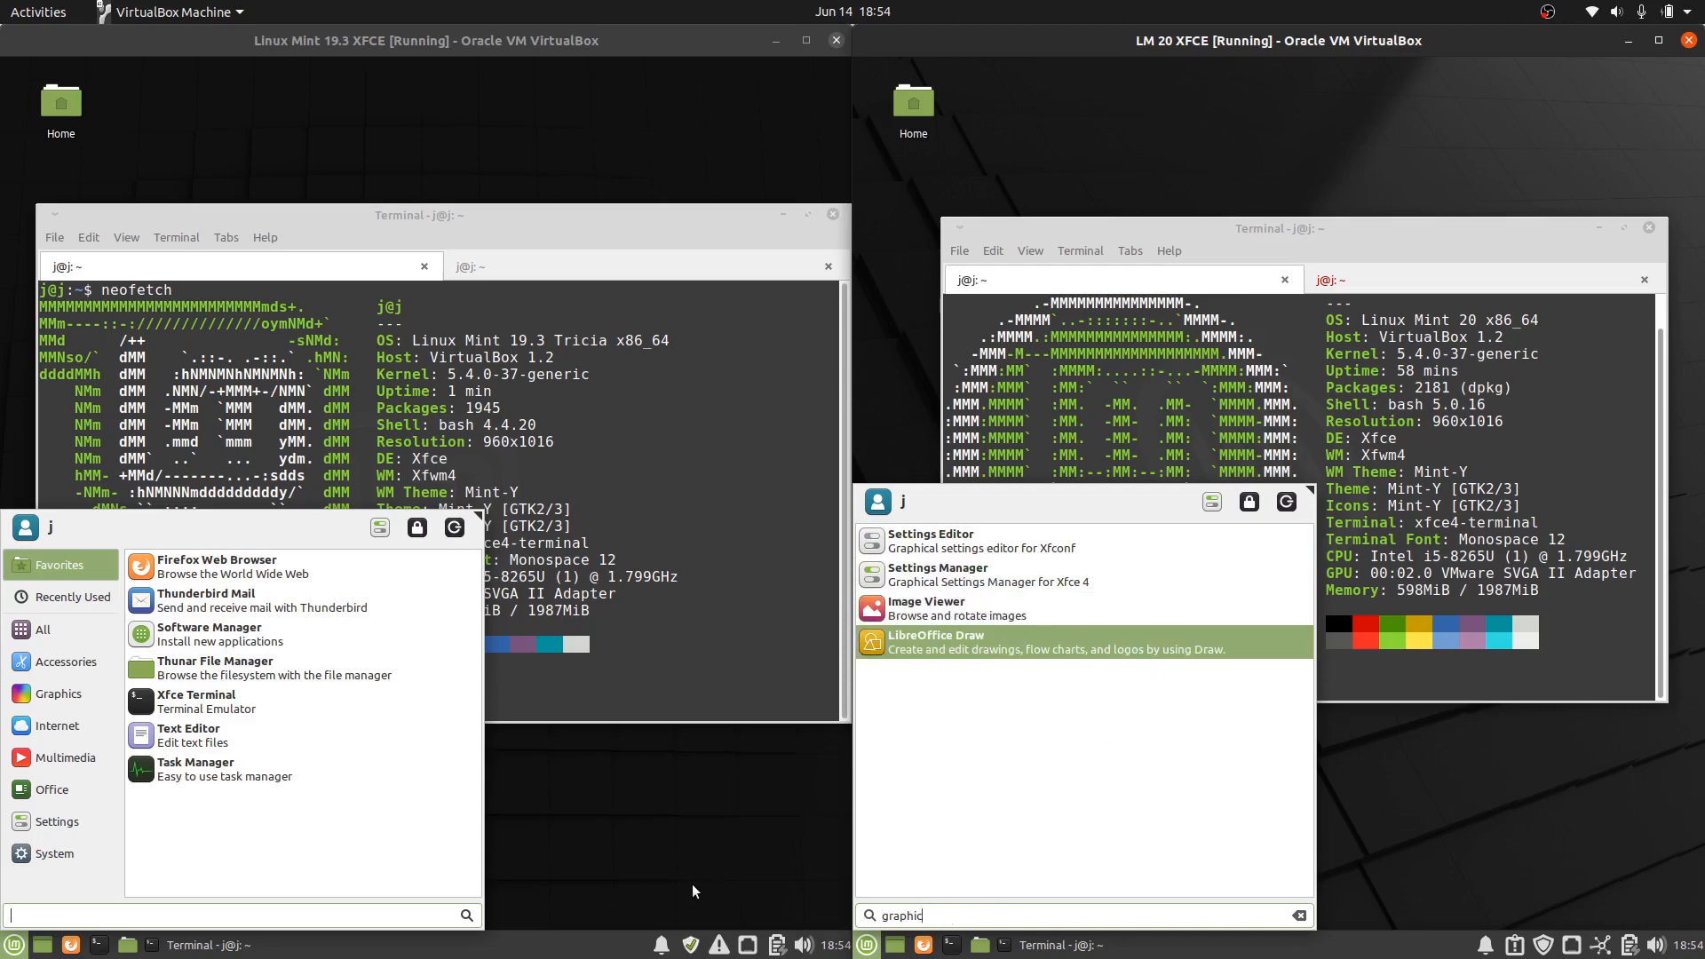
{"action": "type", "text": "driver"}
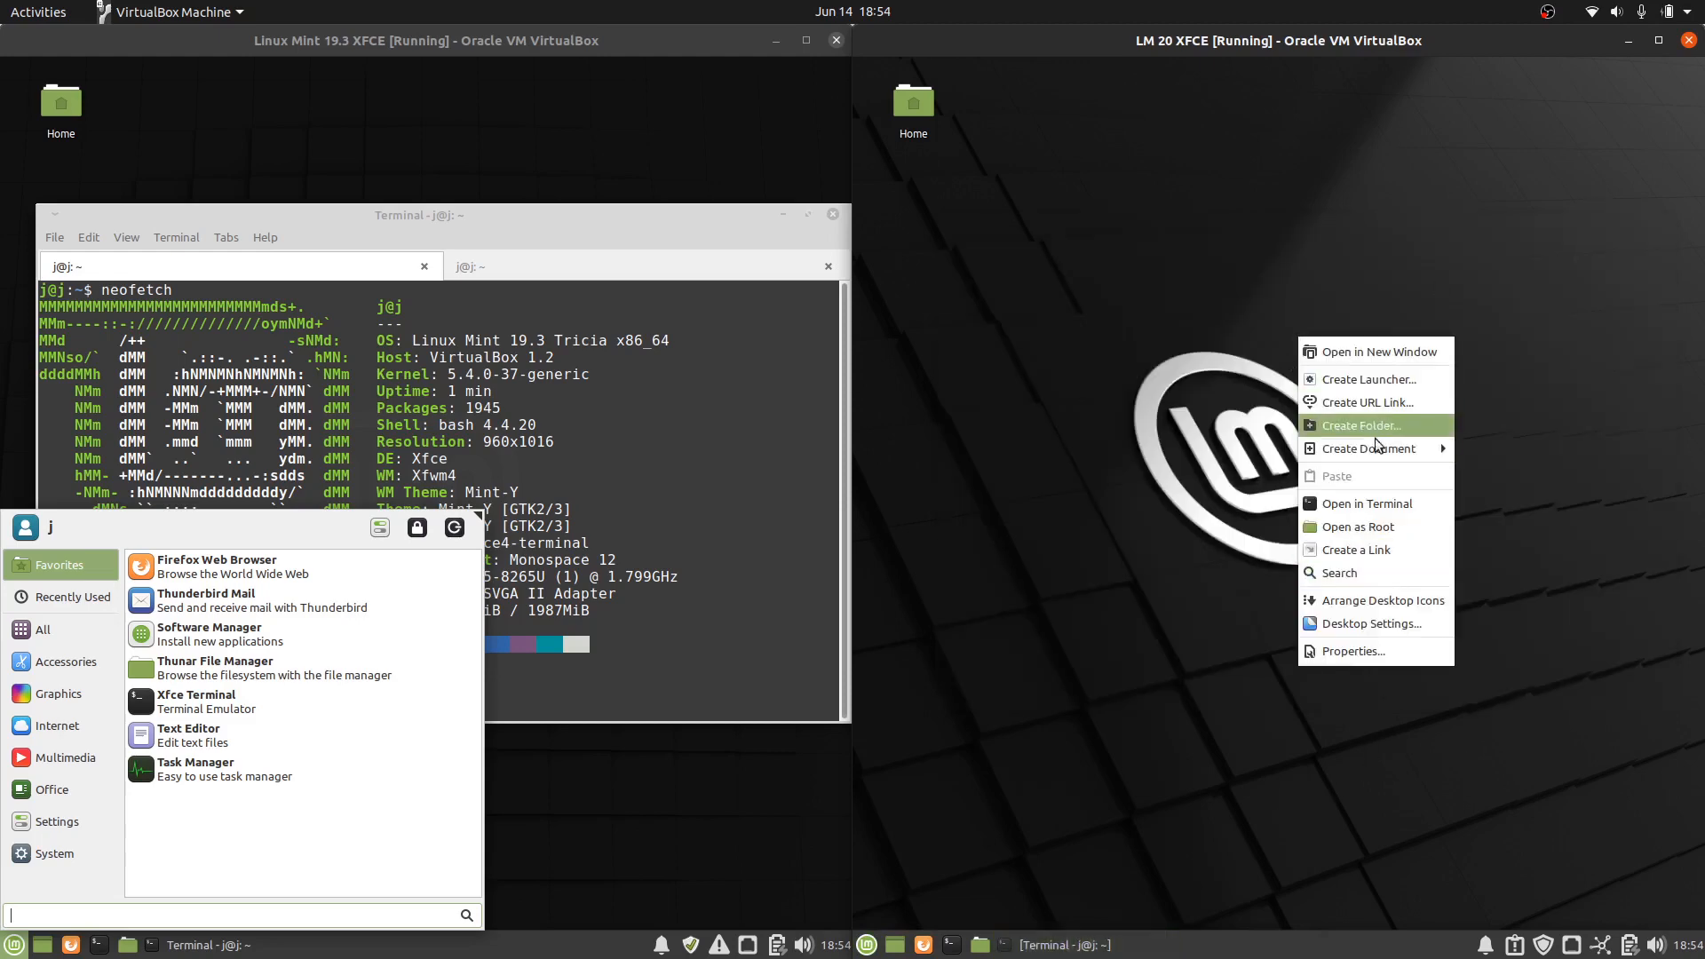
Step: Review the Menus tab of Xfce Desktop Settings on Mint 20 and close the dialog
{"action": "left_click", "coordinate": [1372, 623]}
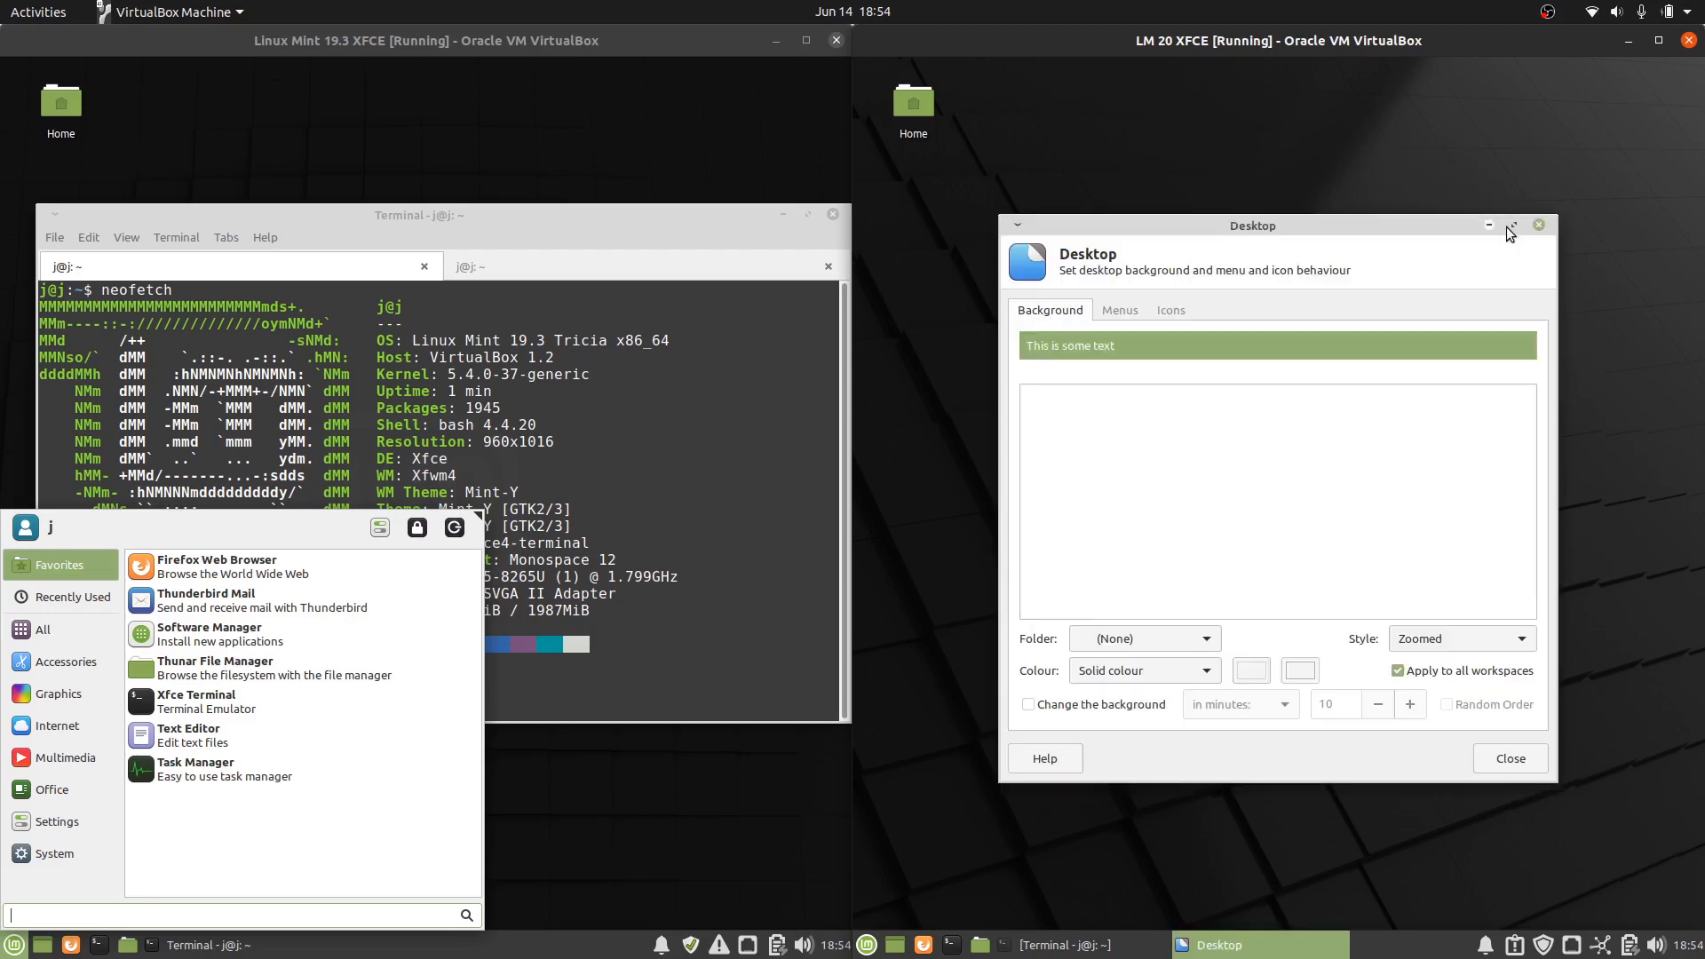
{"action": "left_click", "coordinate": [1119, 309]}
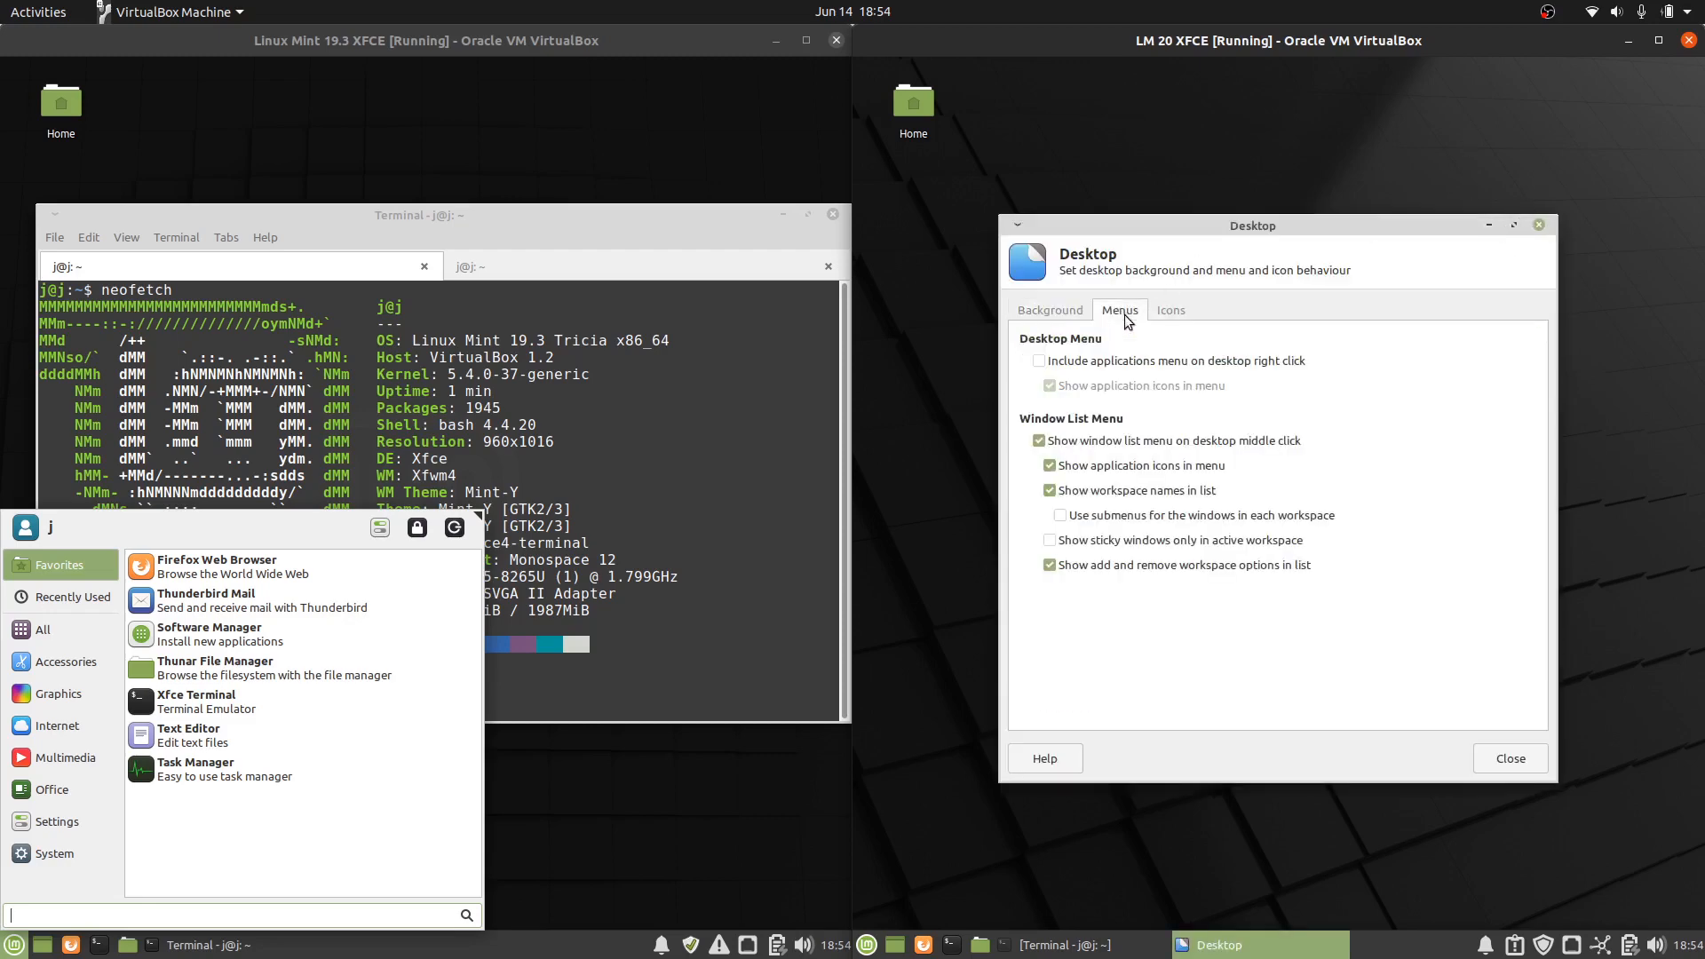
{"action": "left_click", "coordinate": [1170, 309]}
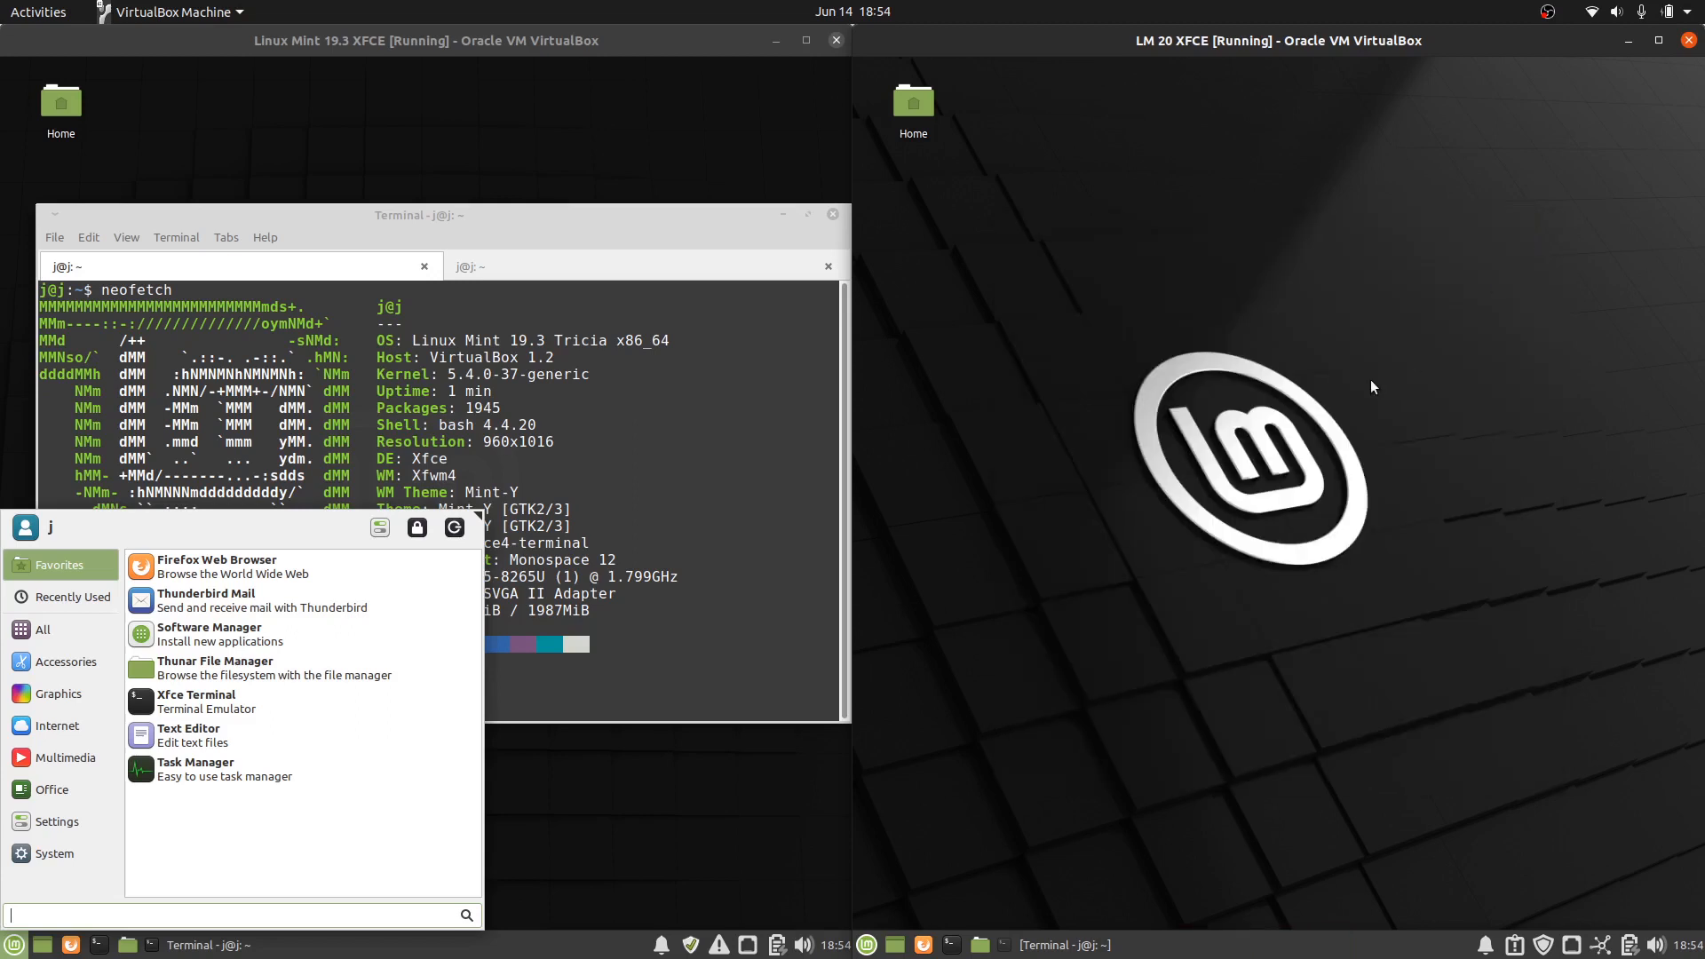
{"action": "mouse_move", "coordinate": [1070, 506]}
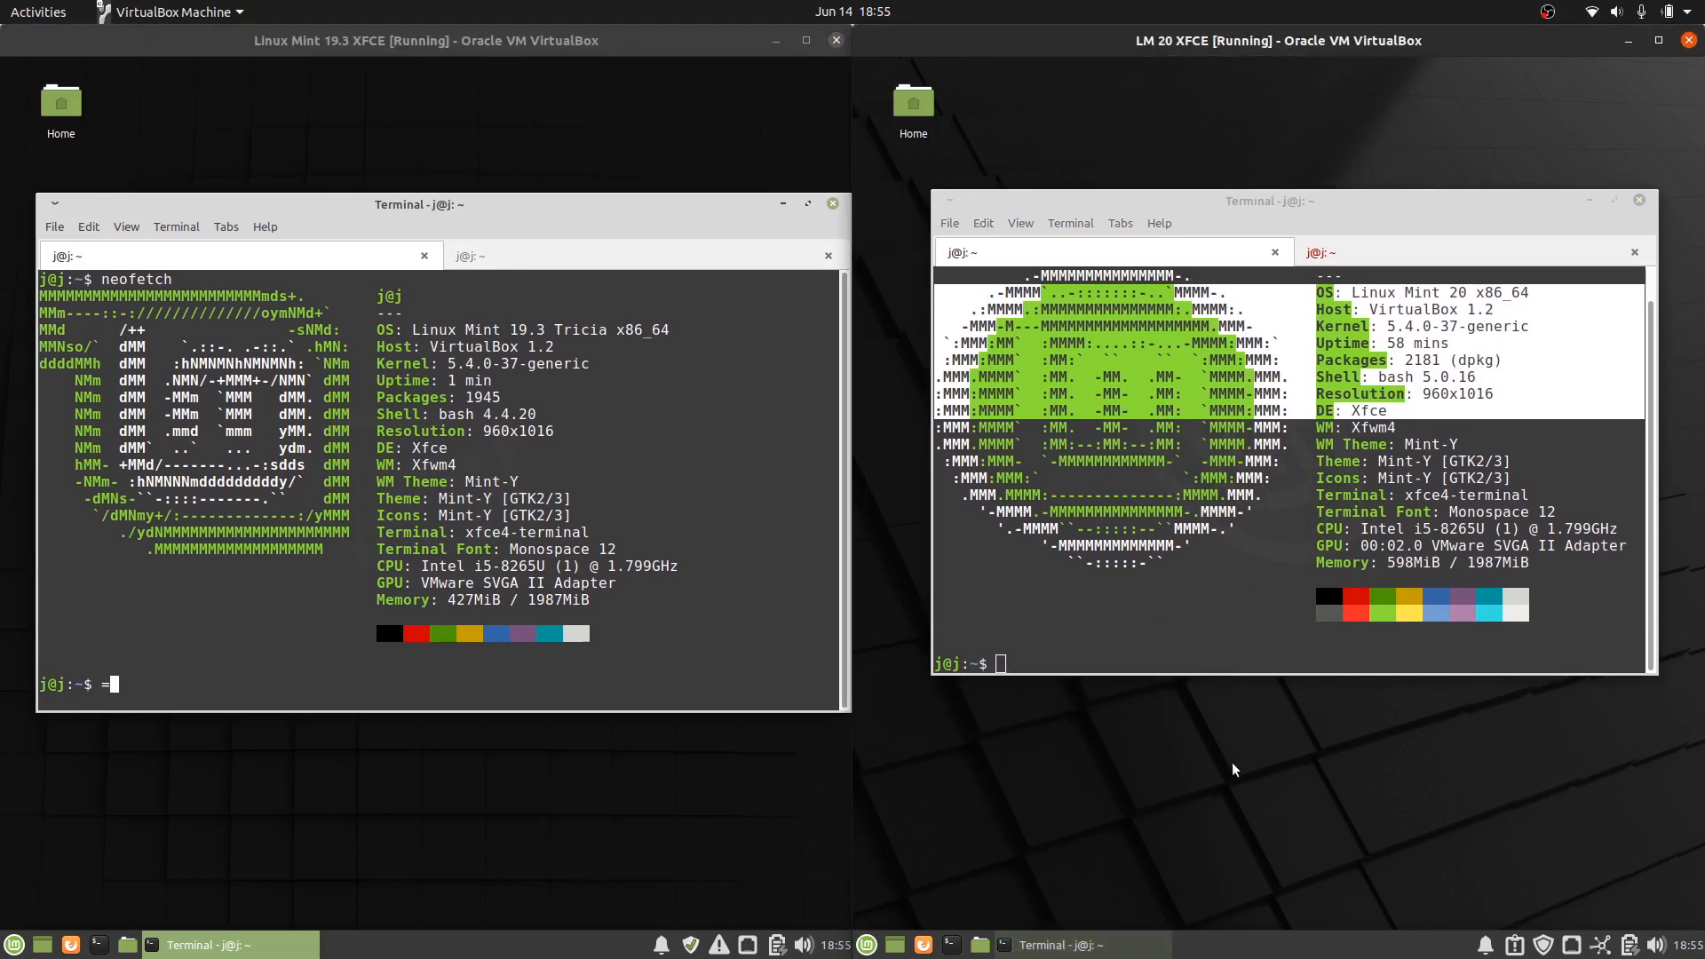
{"action": "left_click", "coordinate": [13, 944]}
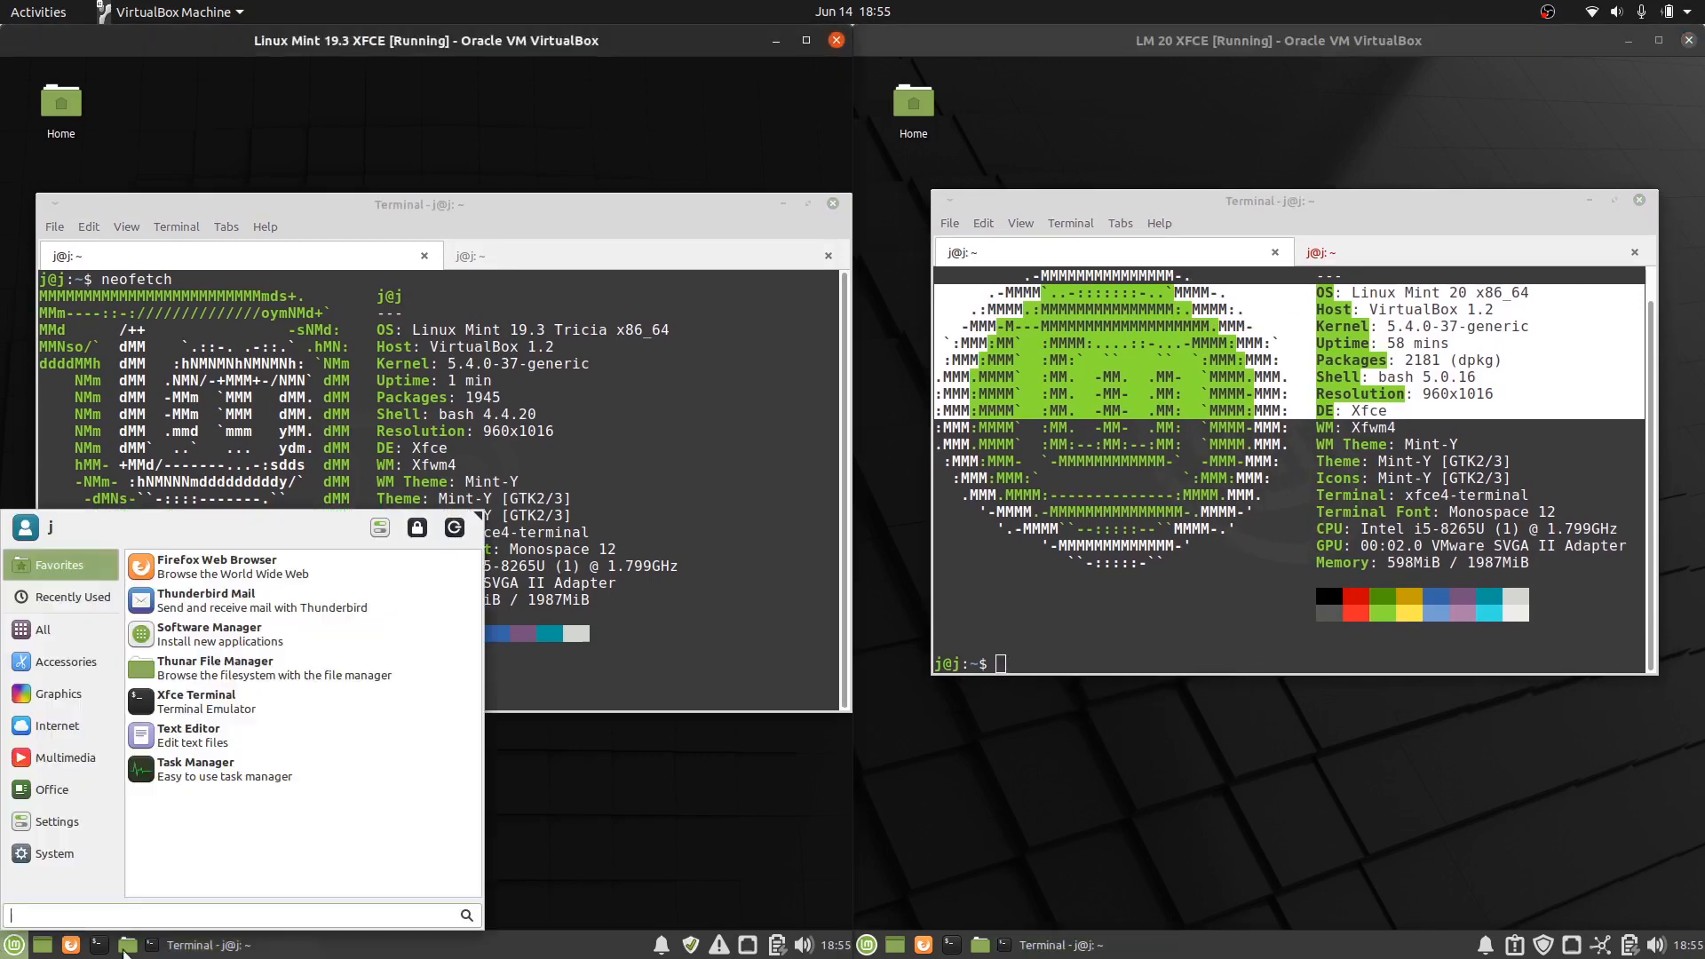
{"action": "left_click", "coordinate": [867, 944]}
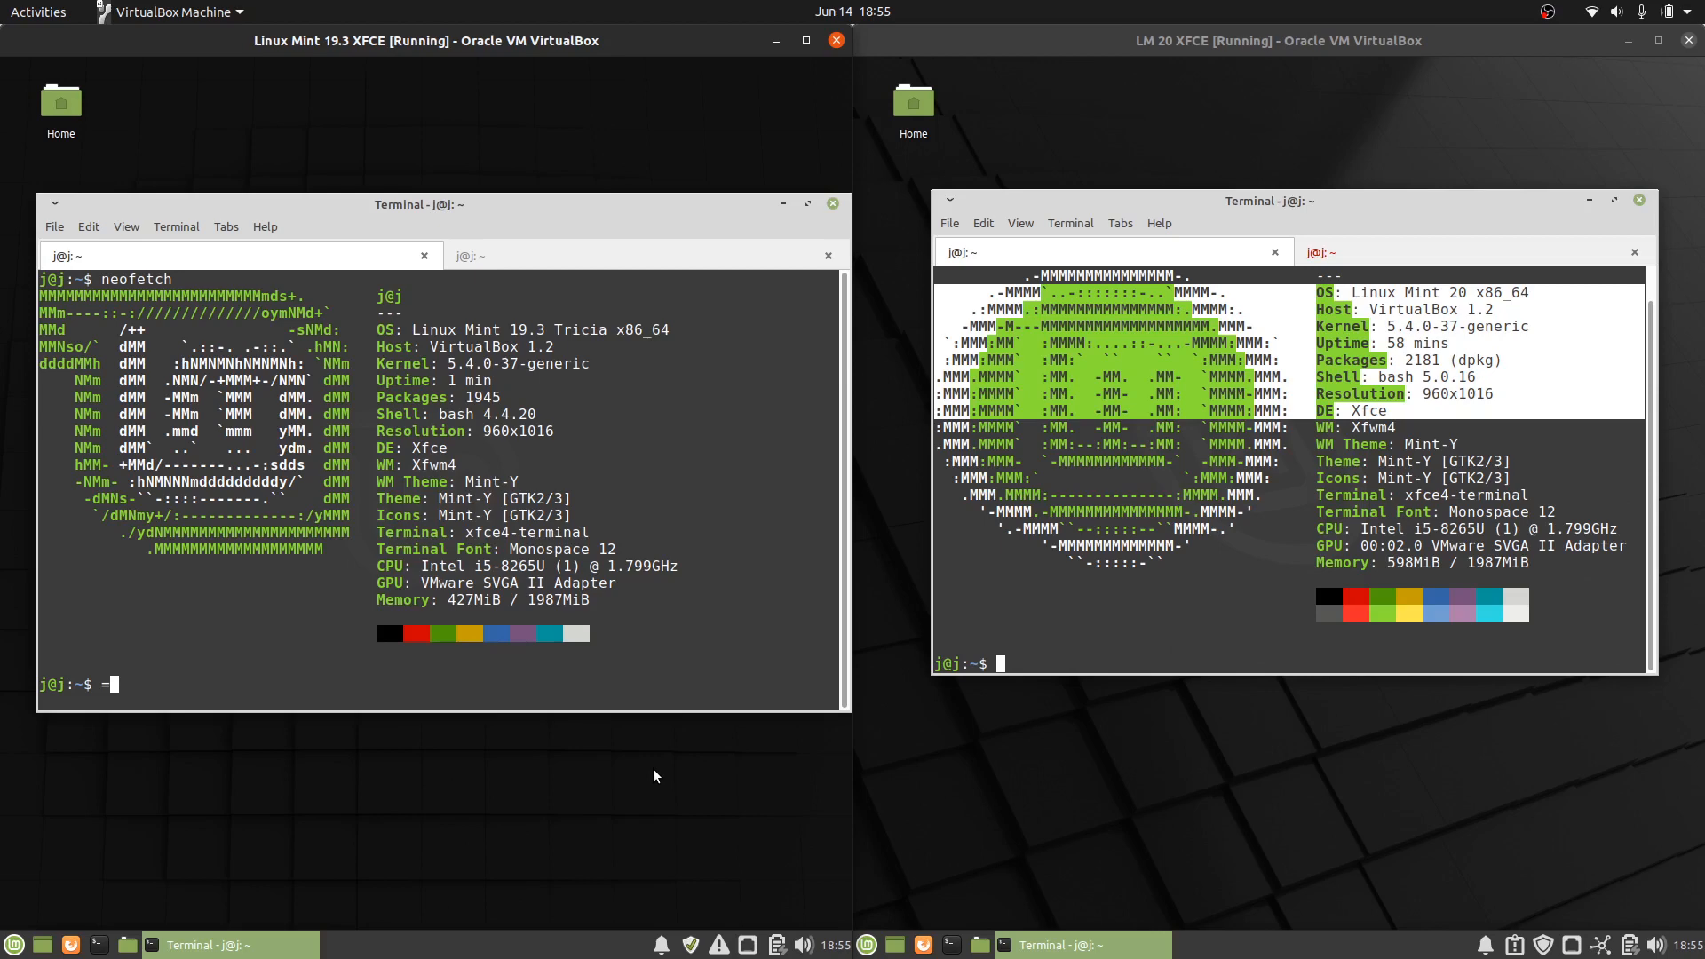
{"action": "mouse_move", "coordinate": [693, 745]}
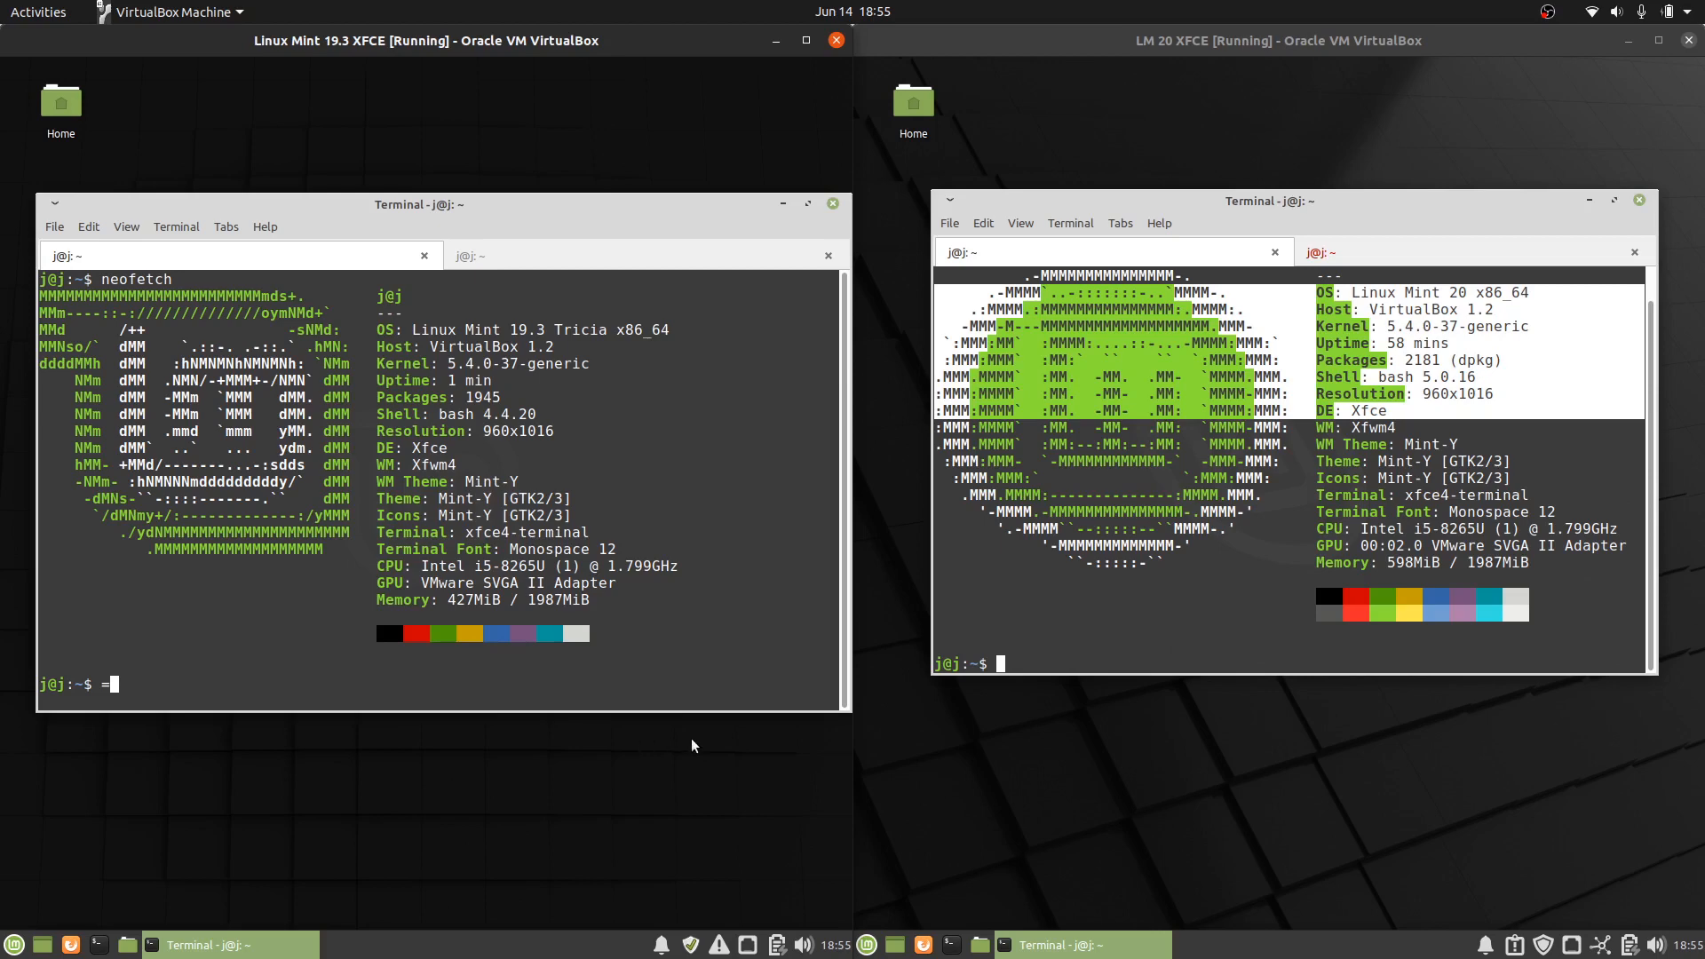
{"action": "mouse_move", "coordinate": [694, 567]}
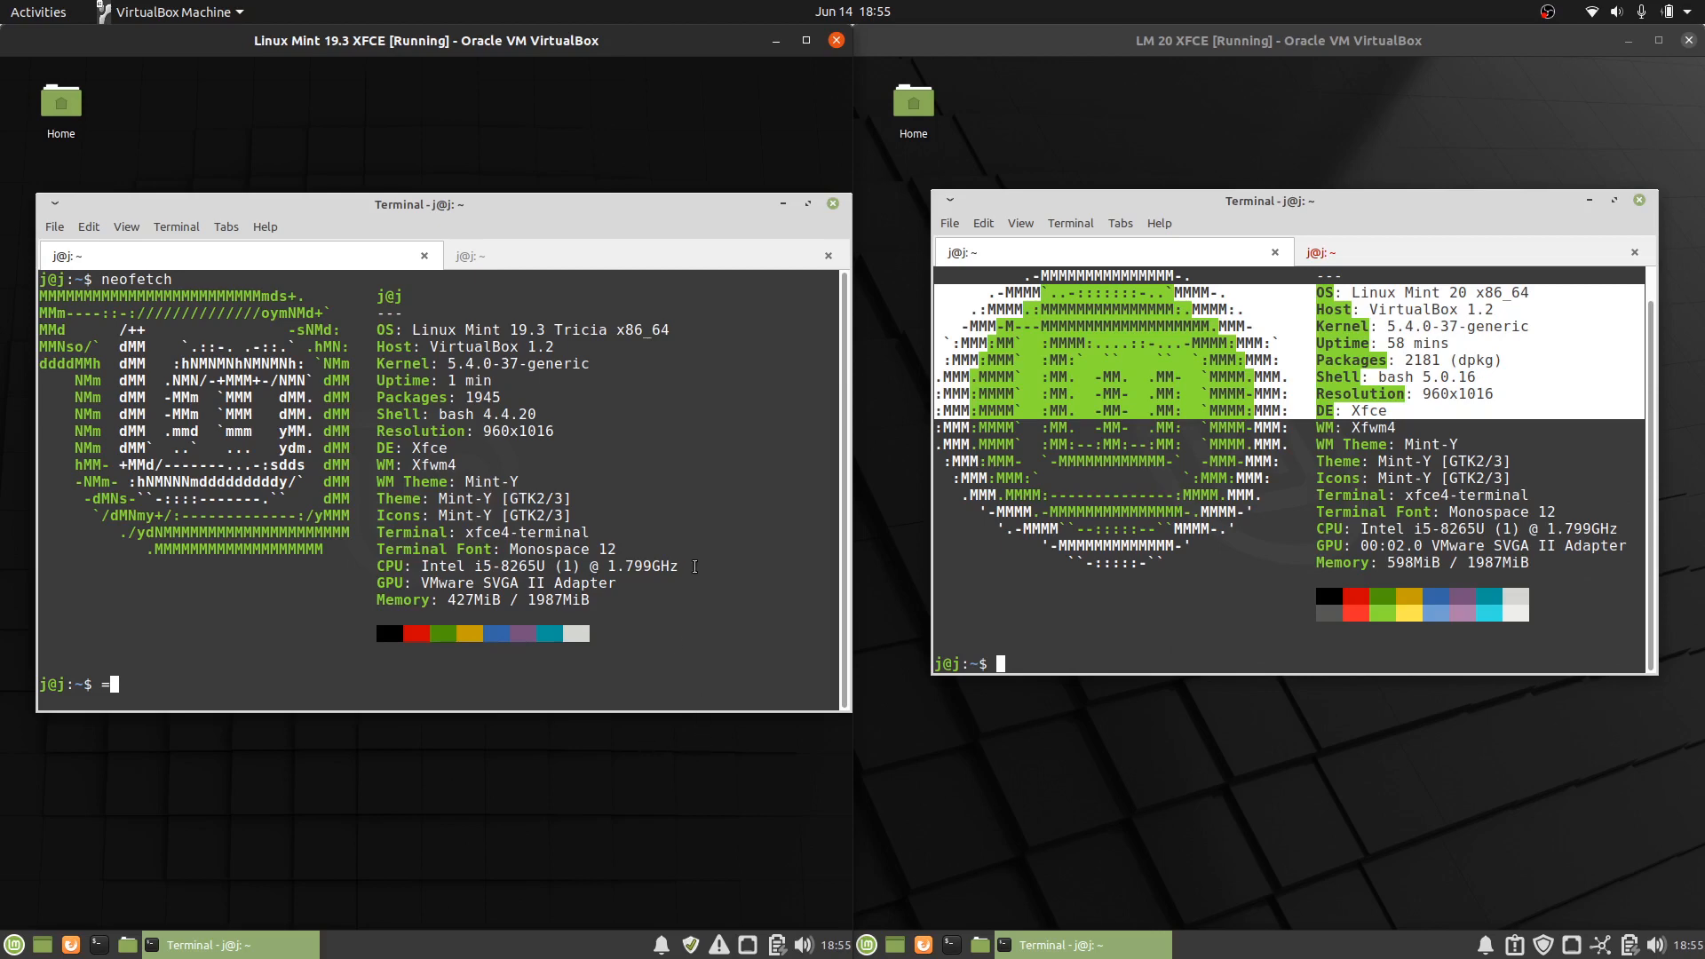